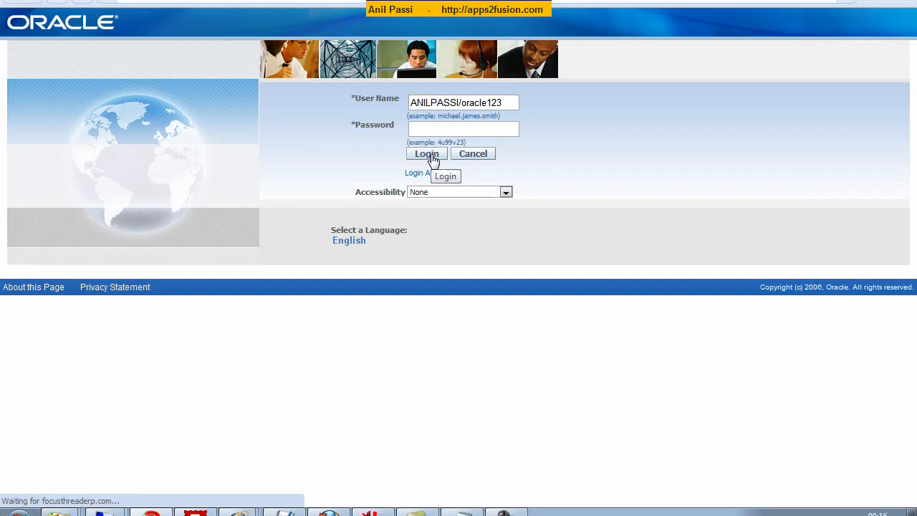
# Sign in and reach Main Employee Search under Framework ToolBox Tutorial Labs (New).
pyautogui.click(427, 153)
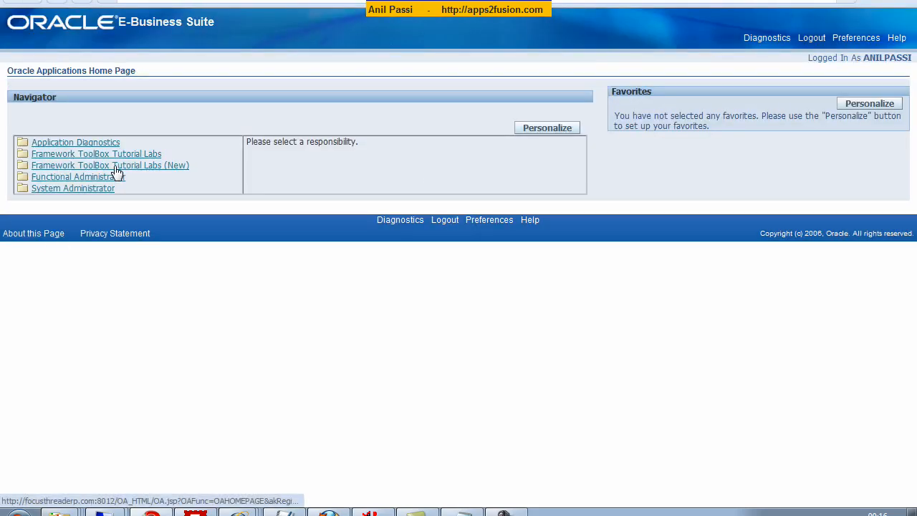
pyautogui.click(111, 166)
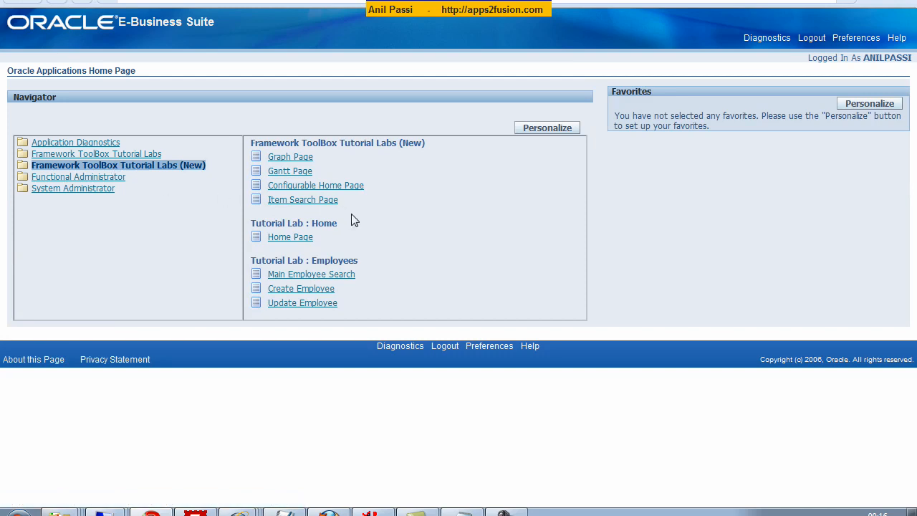
pyautogui.moveTo(335, 281)
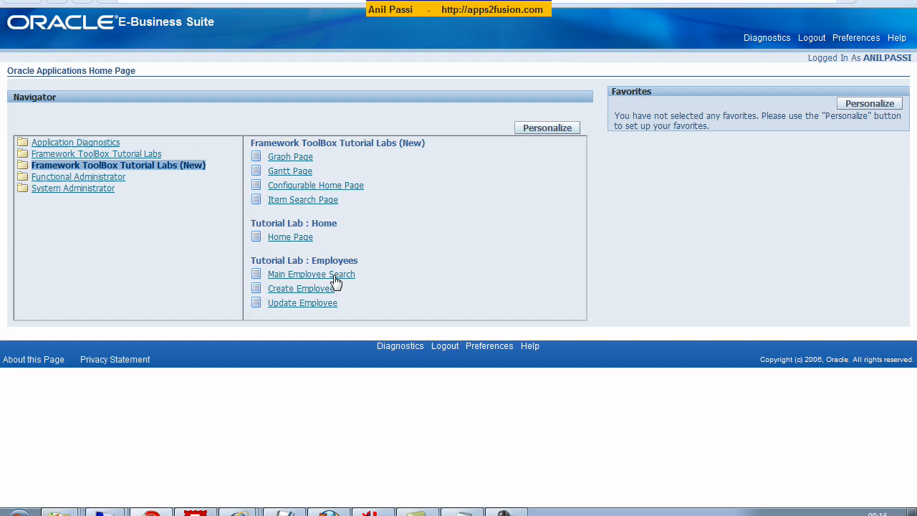
pyautogui.click(311, 273)
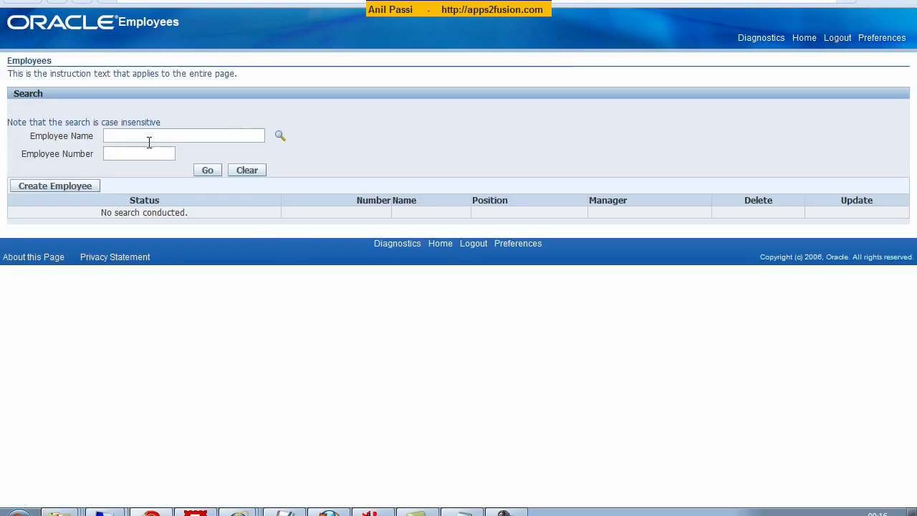
pyautogui.write('2')
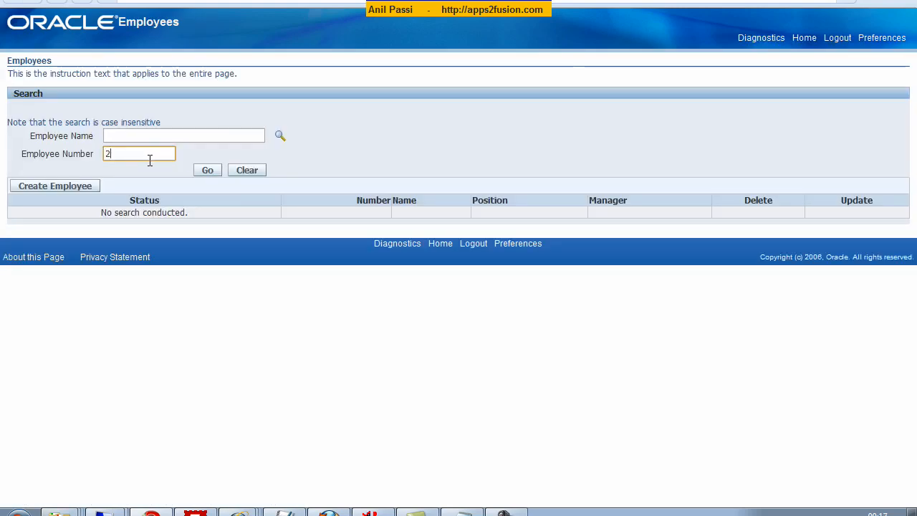
pyautogui.click(206, 169)
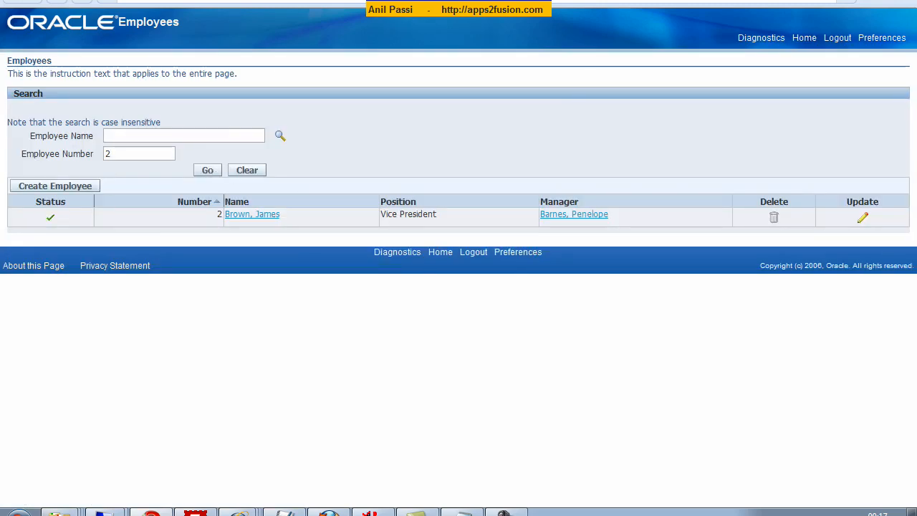
pyautogui.click(862, 217)
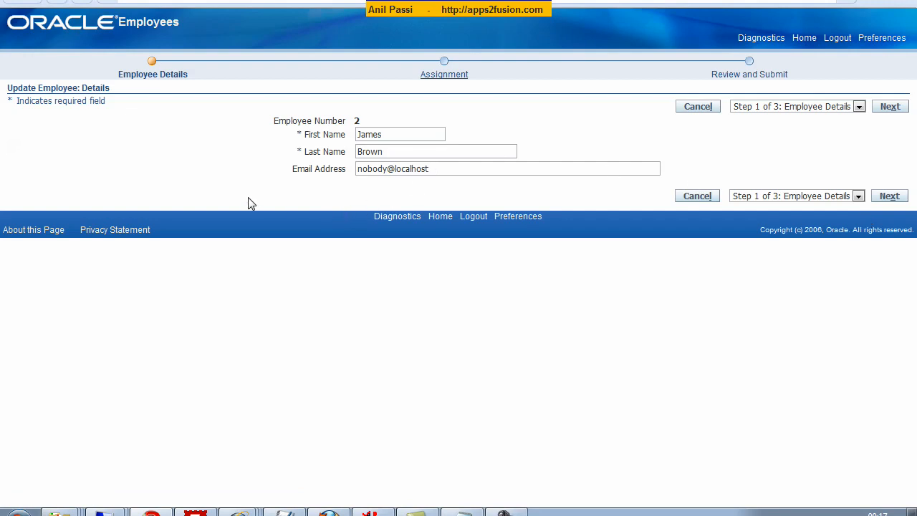
pyautogui.moveTo(192, 189)
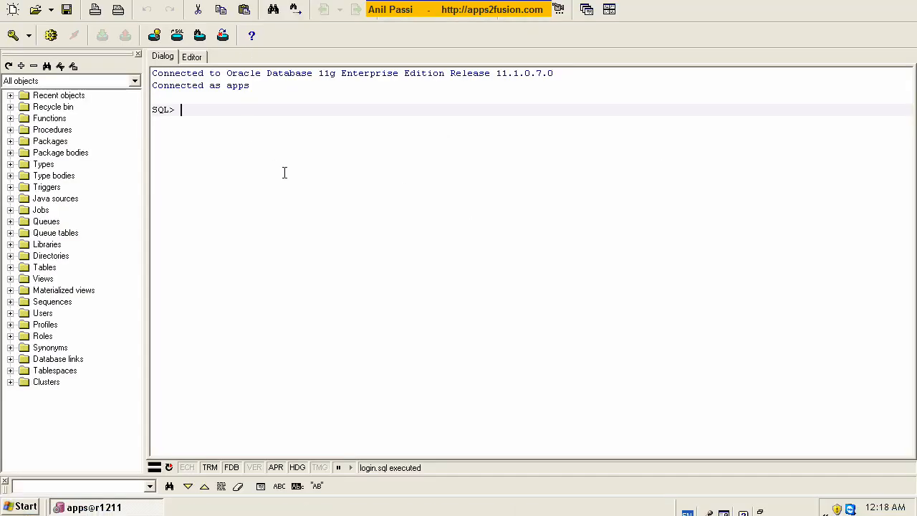
# Run desc fnd_attached_documents in the Command Window using autocomplete.
pyautogui.write('desc f')
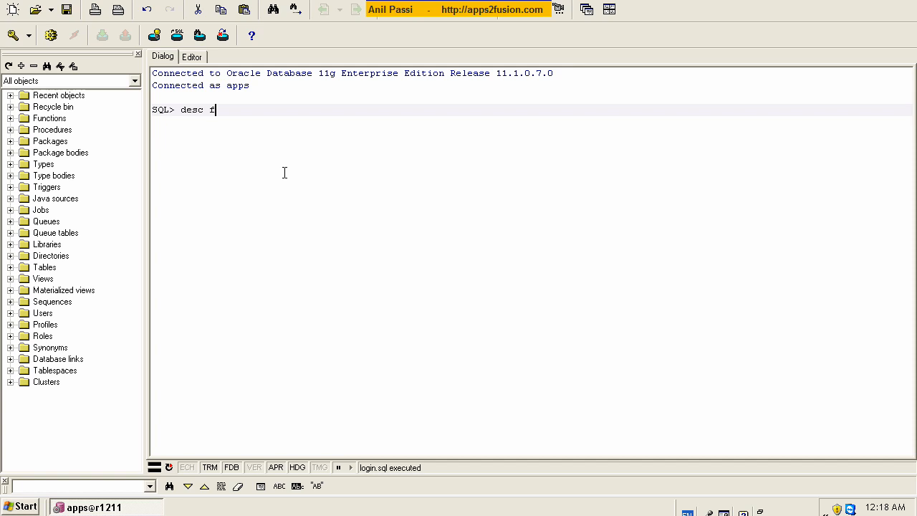
pyautogui.write('nd_g')
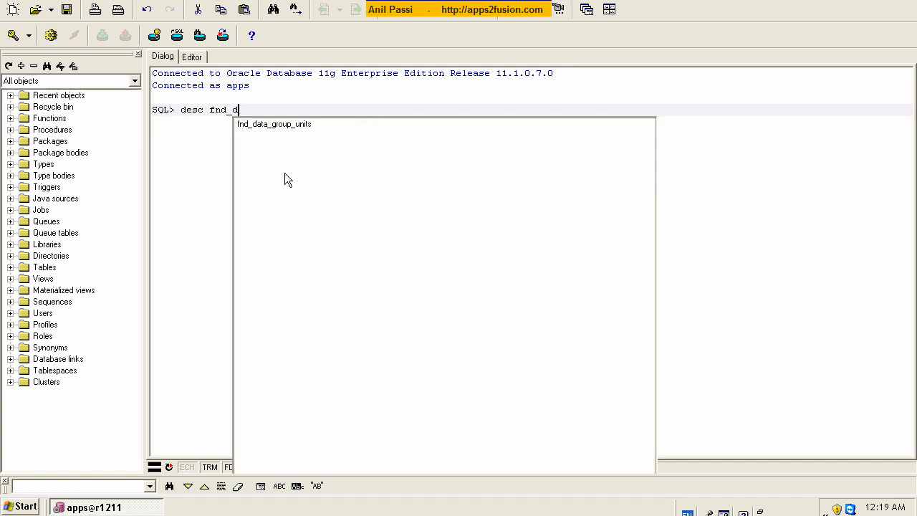
pyautogui.write('attached_documents')
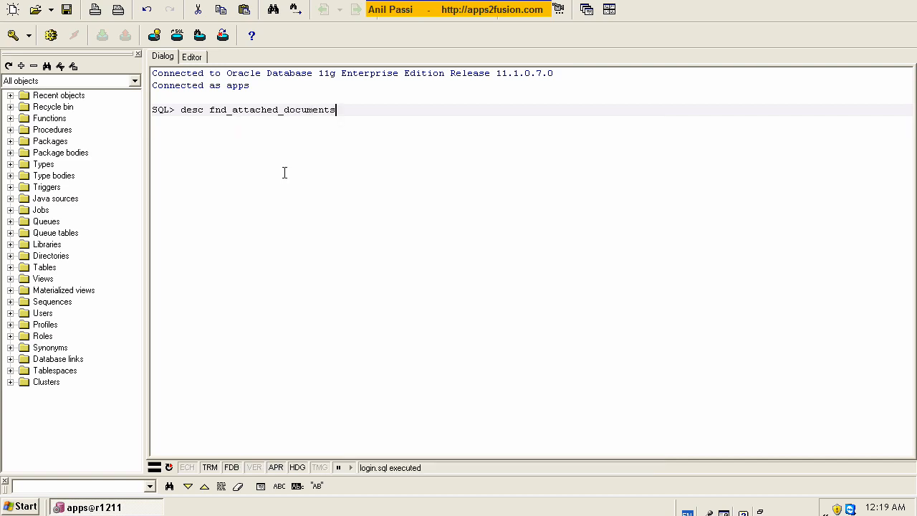
pyautogui.moveTo(341, 137)
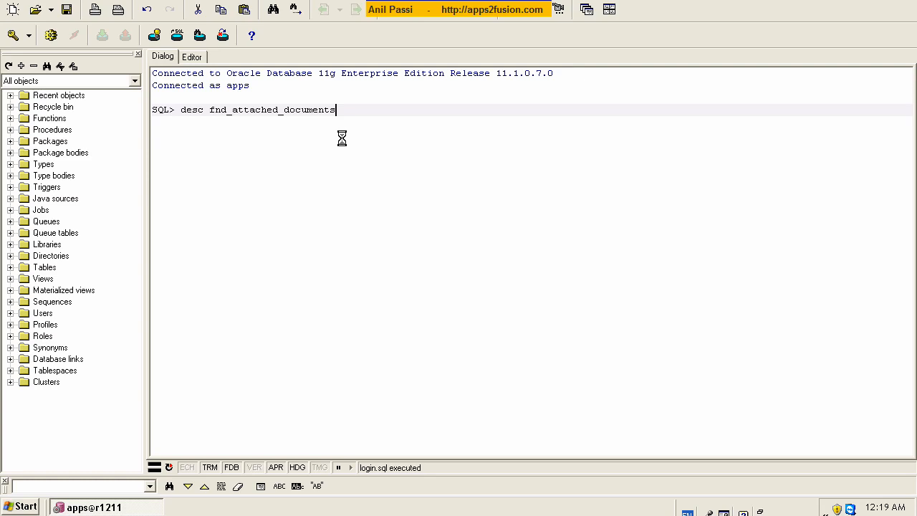
pyautogui.press('Return')
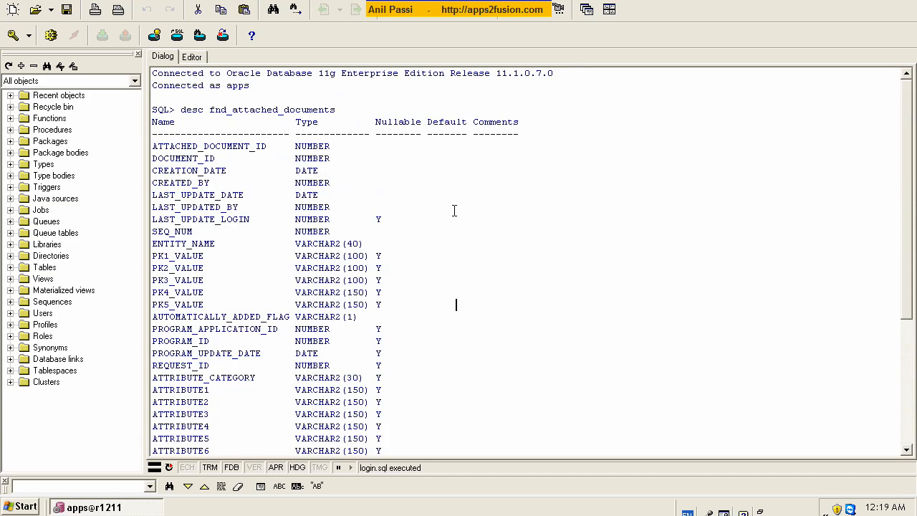
pyautogui.moveTo(416, 207)
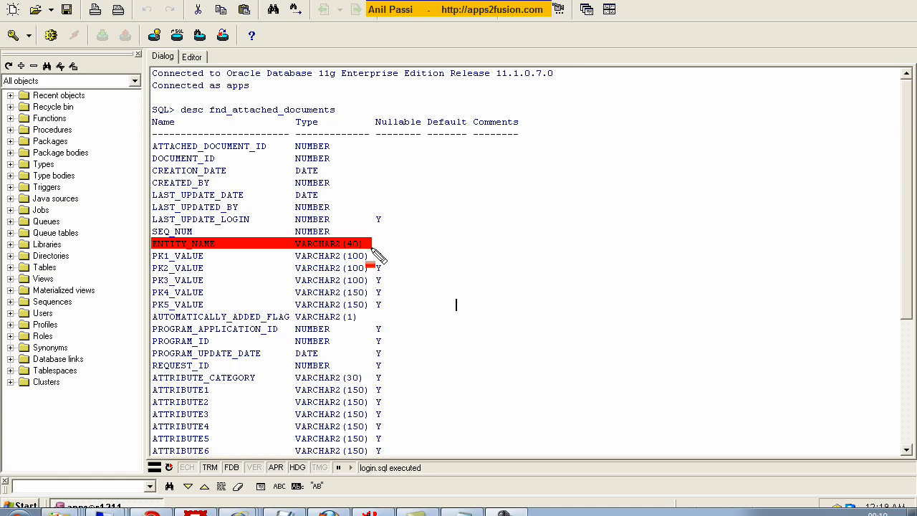
pyautogui.moveTo(171, 268)
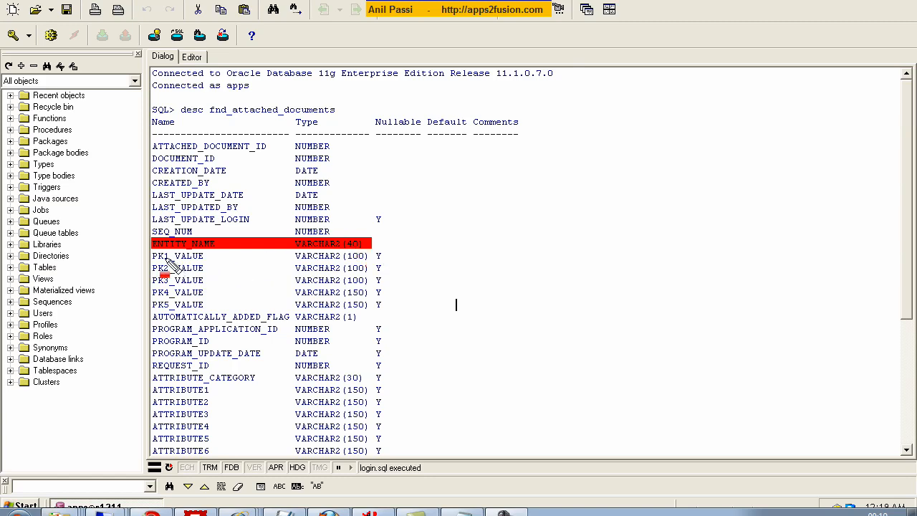
# Mark the ENTITY_NAME and PK1_VALUE–PK5_VALUE columns in the describe output.
pyautogui.moveTo(177, 255); pyautogui.dragTo(177, 292)
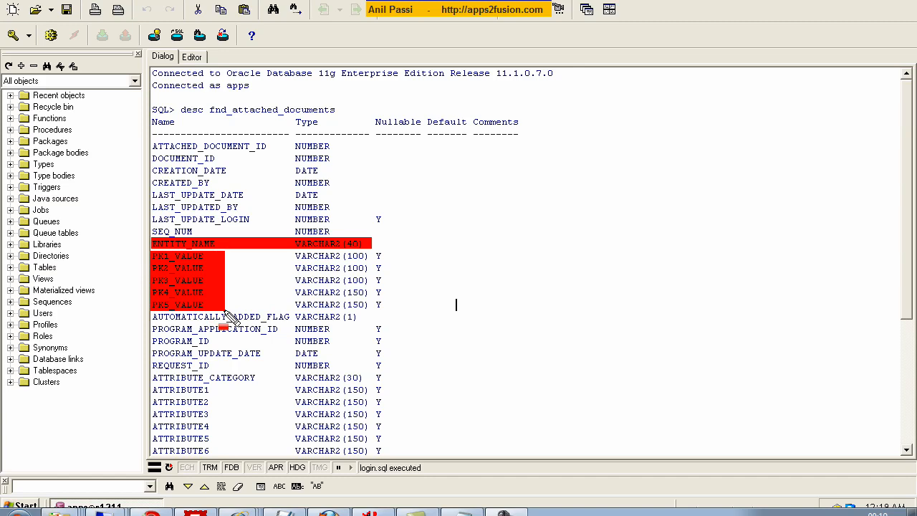
pyautogui.moveTo(175, 269)
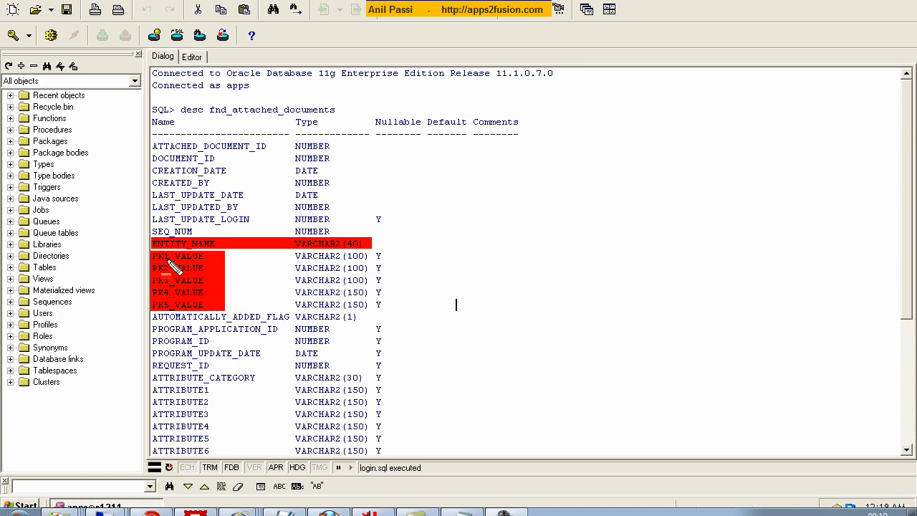
pyautogui.moveTo(241, 271)
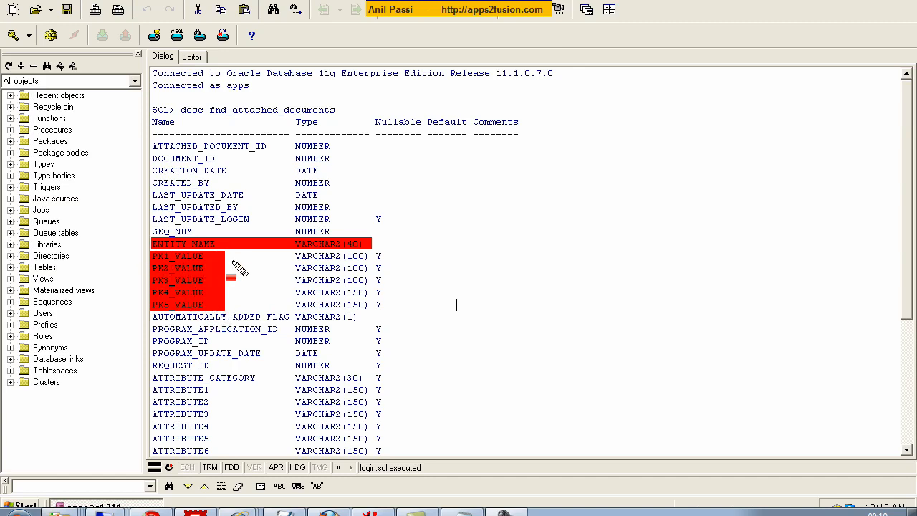
pyautogui.moveTo(275, 258)
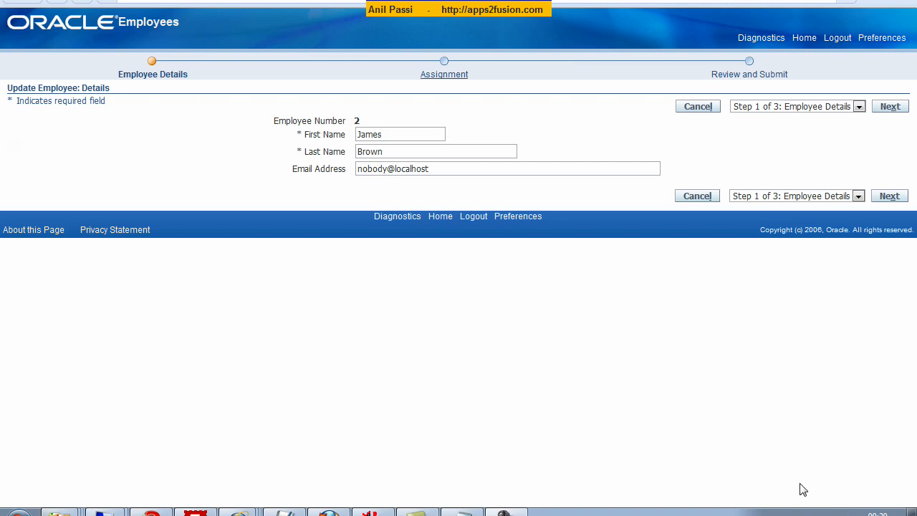
pyautogui.moveTo(208, 247)
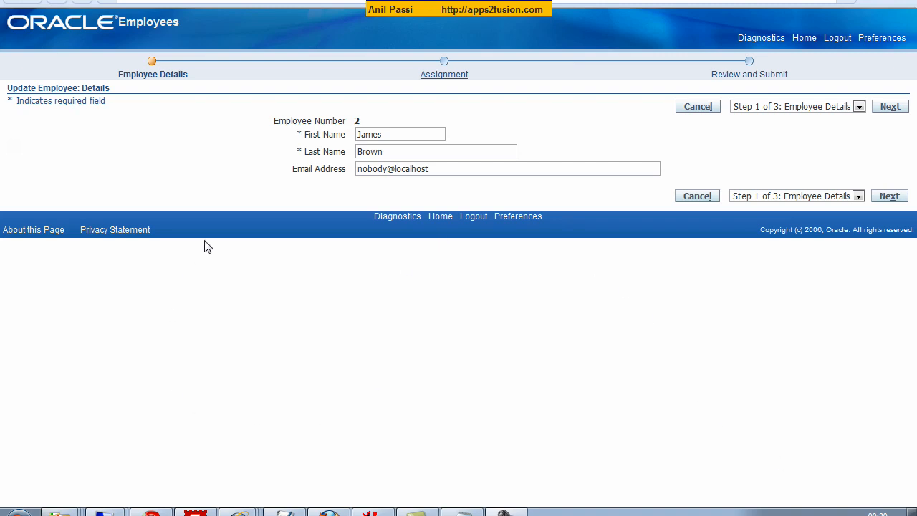
pyautogui.moveTo(380, 212)
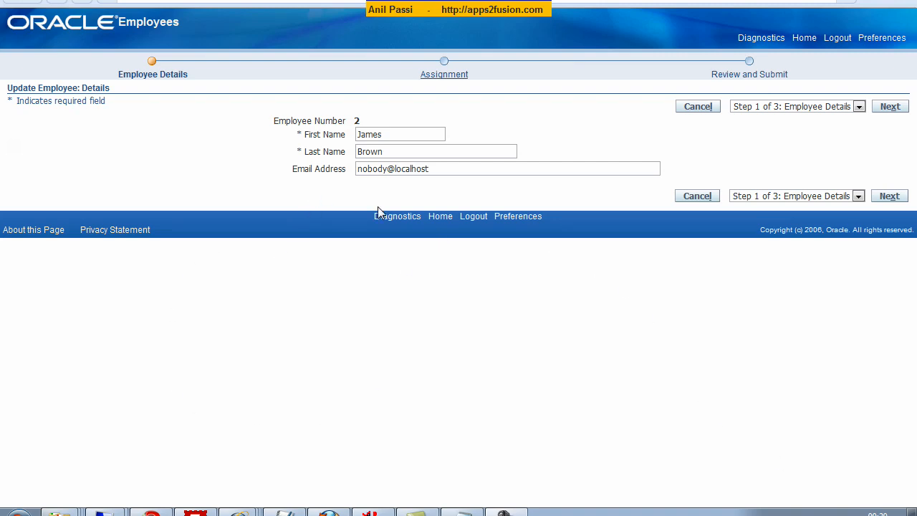
pyautogui.moveTo(761, 37)
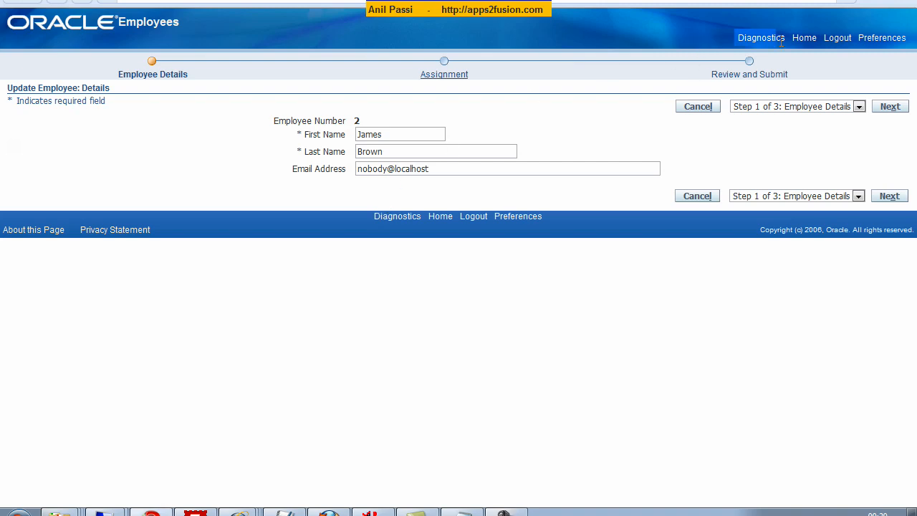
pyautogui.moveTo(688, 41)
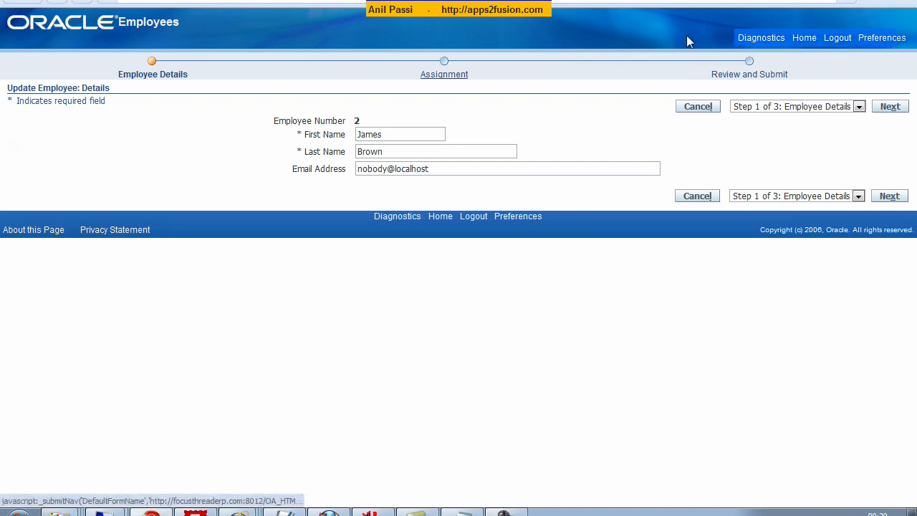
# Return from the Update Employee page to the applications home page via Home.
pyautogui.click(804, 37)
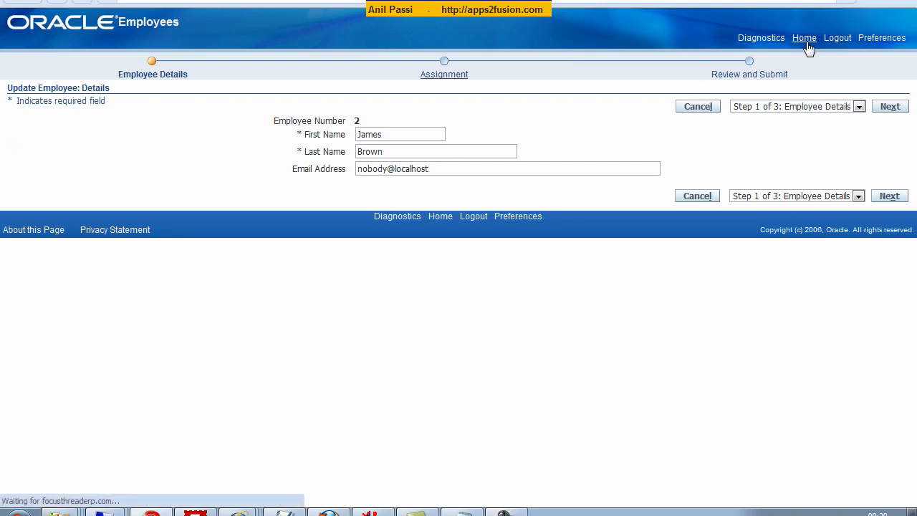
pyautogui.click(804, 37)
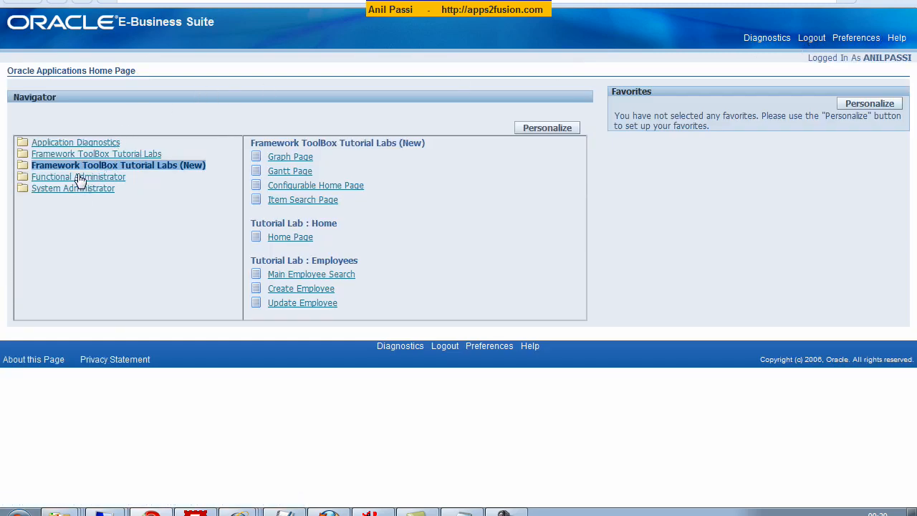
# Search profiles matching Personalize% under Functional Administrator Core Services.
pyautogui.click(78, 176)
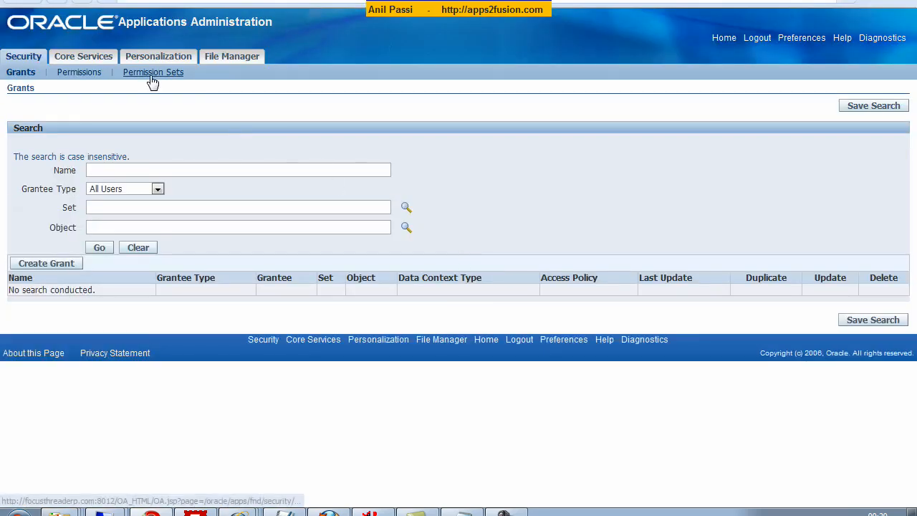
pyautogui.click(151, 71)
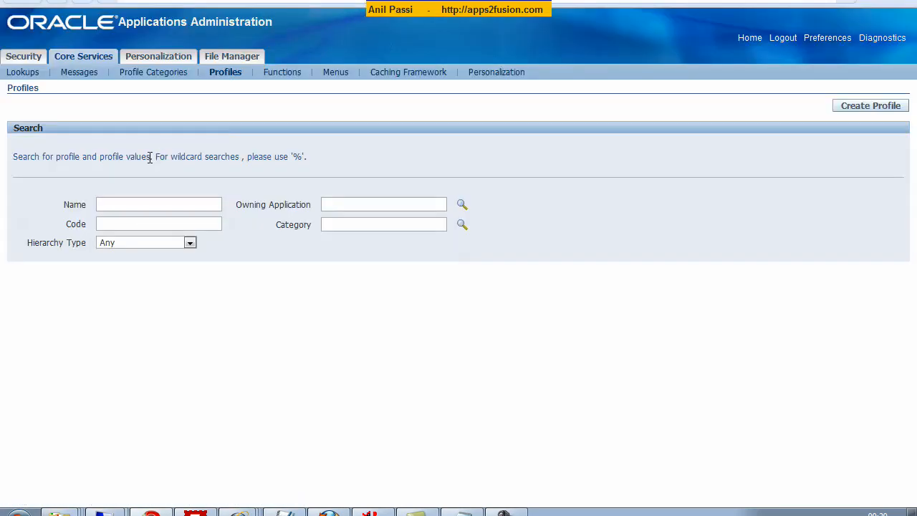
pyautogui.write('Per')
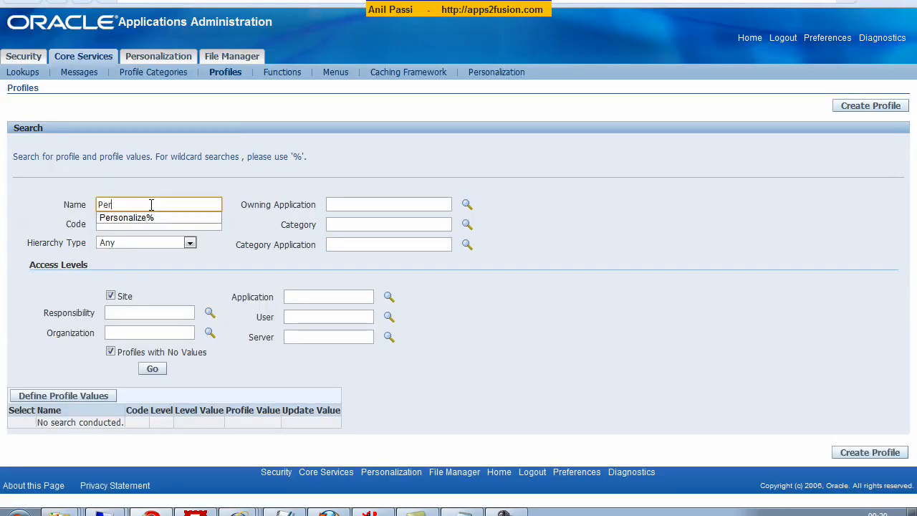
pyautogui.click(152, 368)
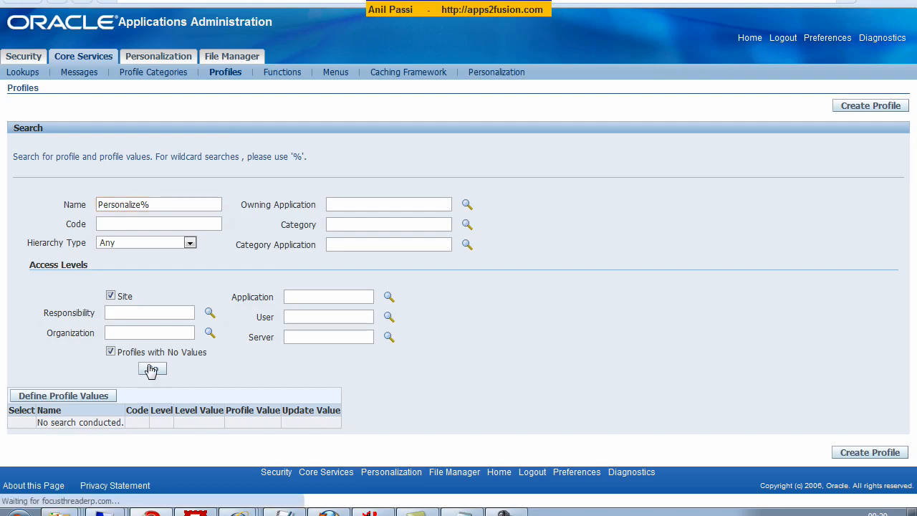
pyautogui.click(152, 368)
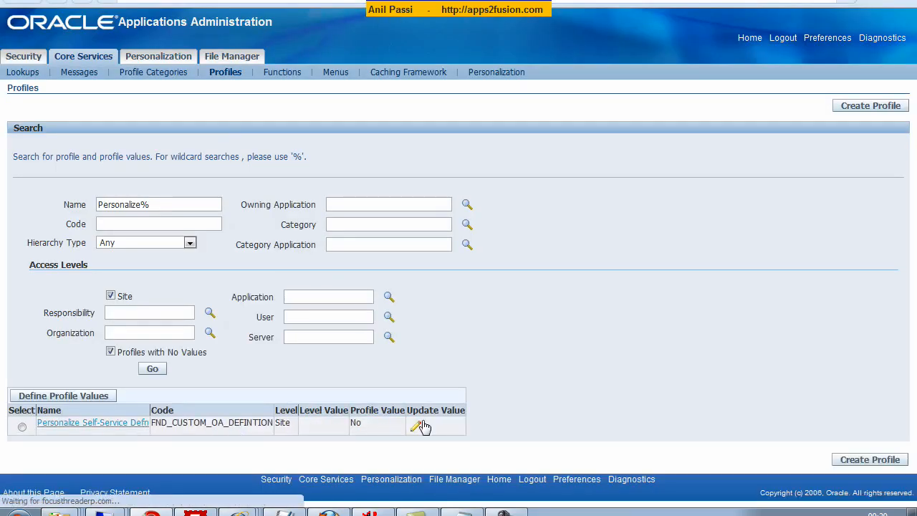
# Set Personalize Self-Service Defn site value to Yes, then go to Caching Framework.
pyautogui.click(418, 427)
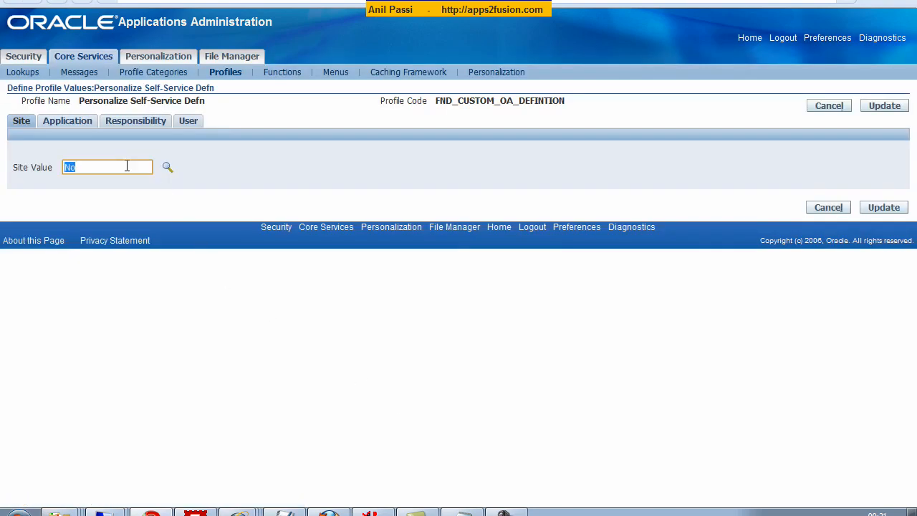
pyautogui.write('Yes')
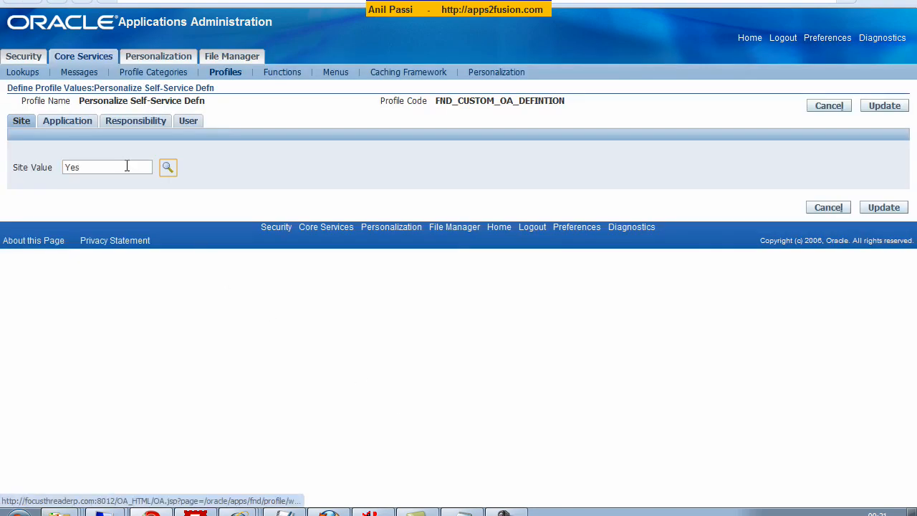
pyautogui.moveTo(884, 207)
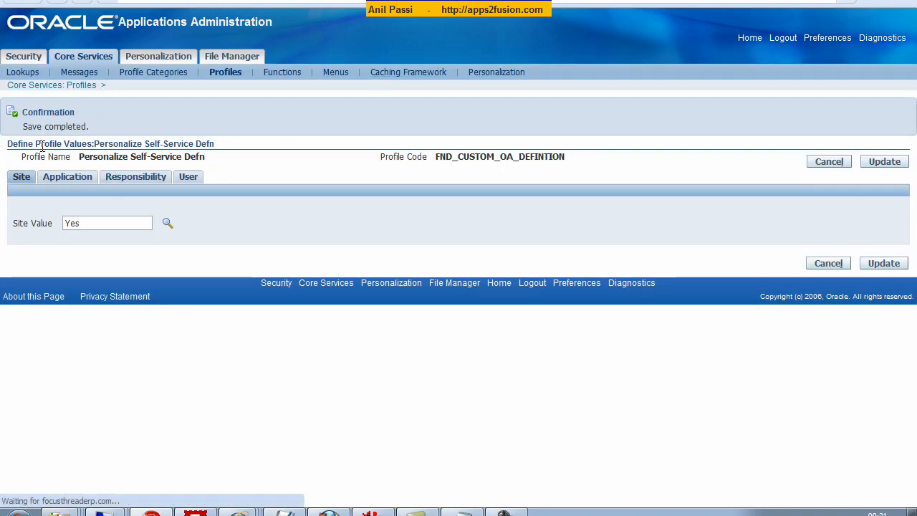
pyautogui.click(407, 72)
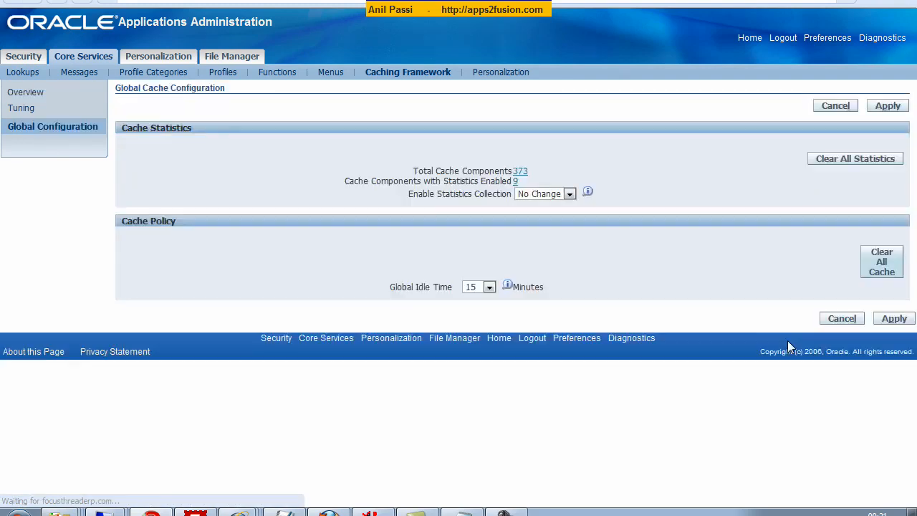
# Clear all caches across the mid-tiers, confirming the warning.
pyautogui.click(881, 261)
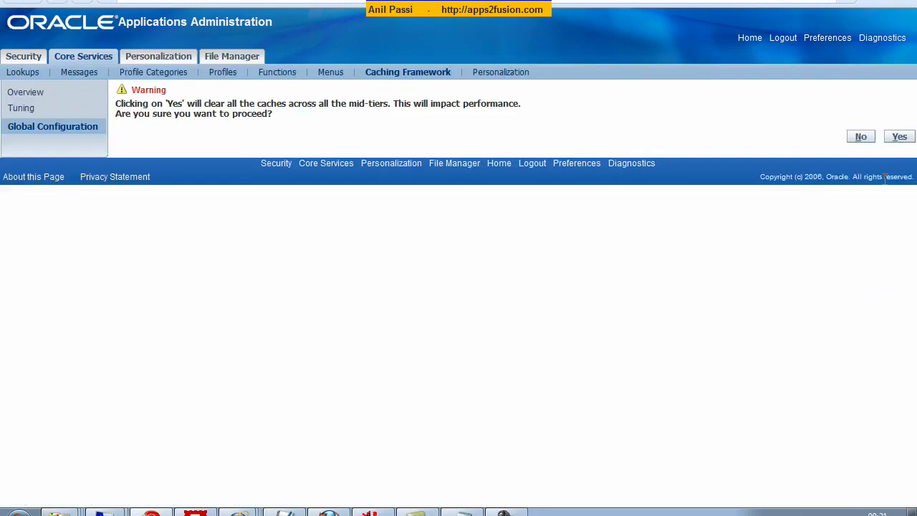
pyautogui.click(899, 136)
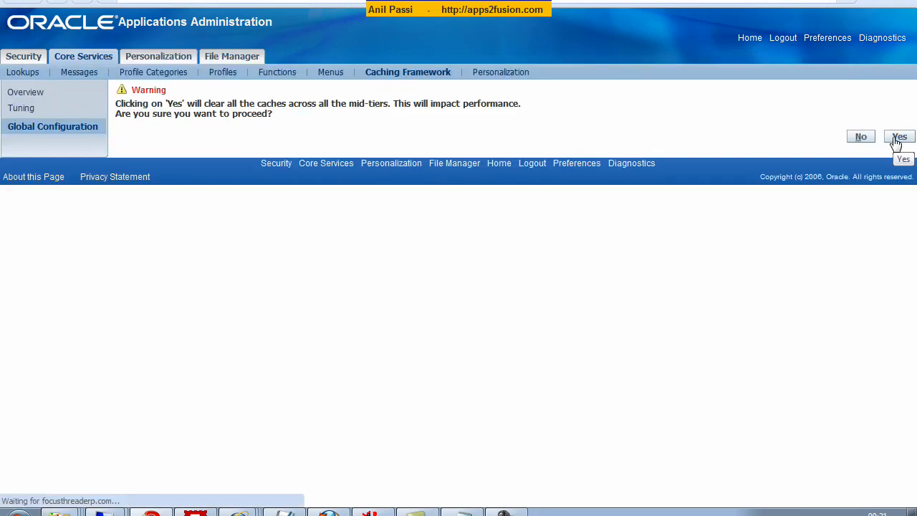
pyautogui.click(898, 136)
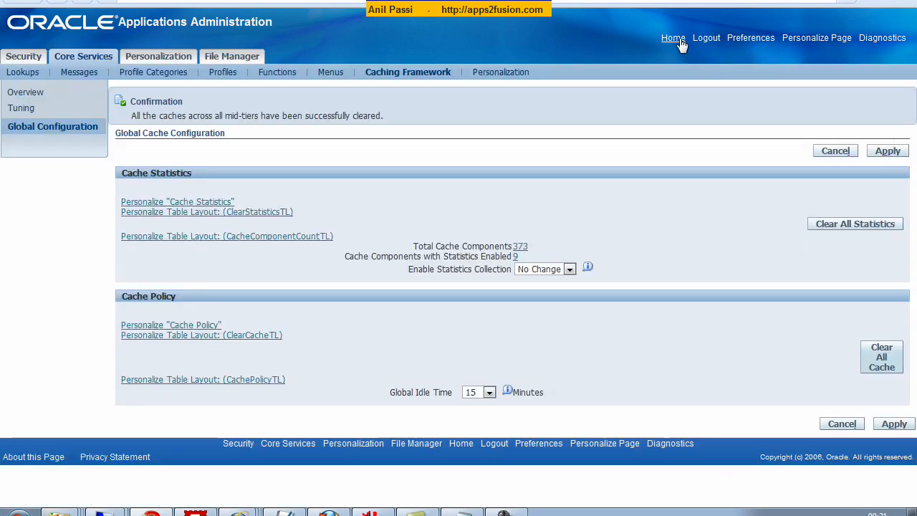
# Return home and show the Framework ToolBox Tutorial Labs (New) links.
pyautogui.click(674, 37)
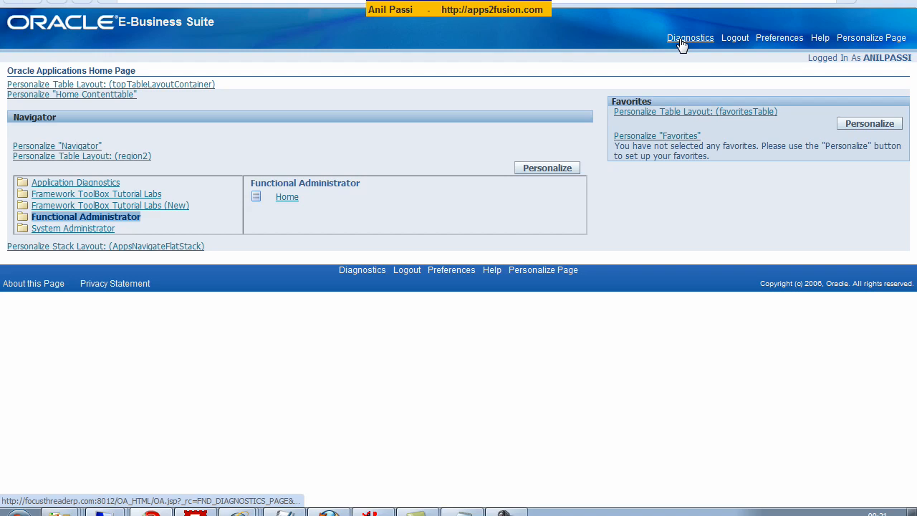
pyautogui.moveTo(871, 37)
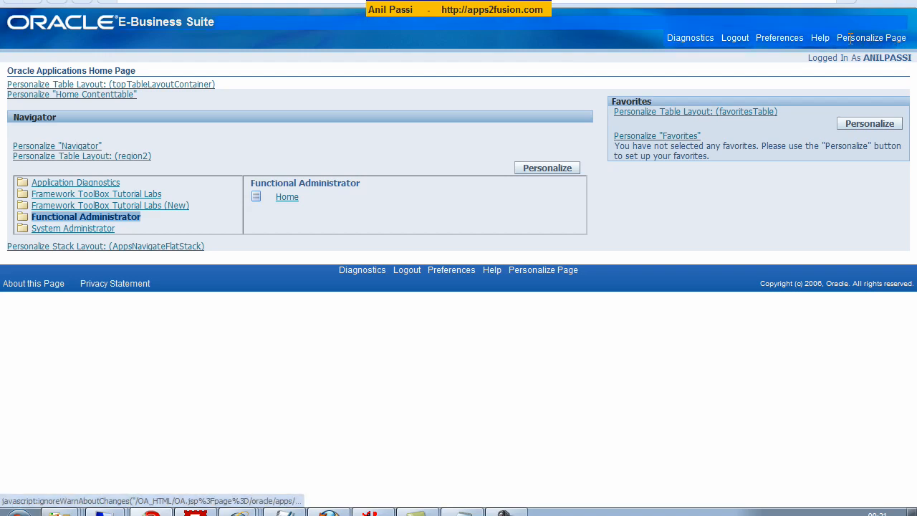
pyautogui.moveTo(260, 304)
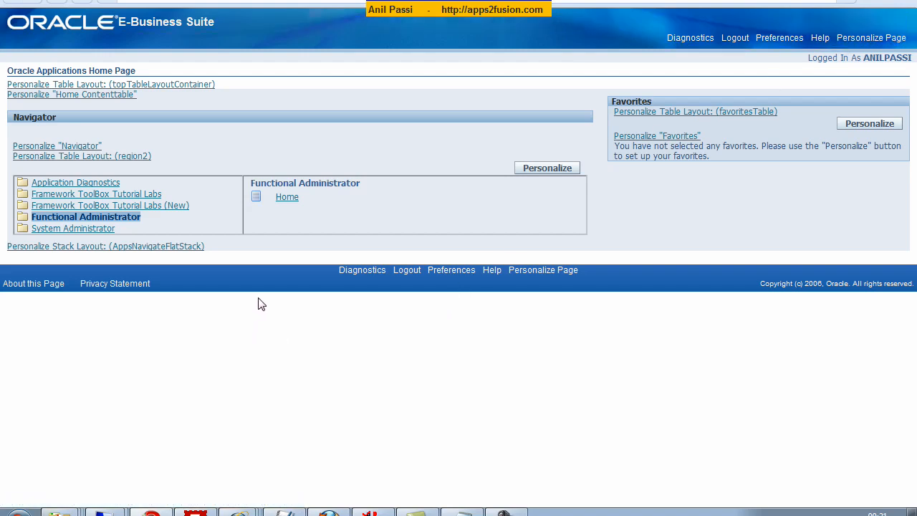
pyautogui.moveTo(245, 295)
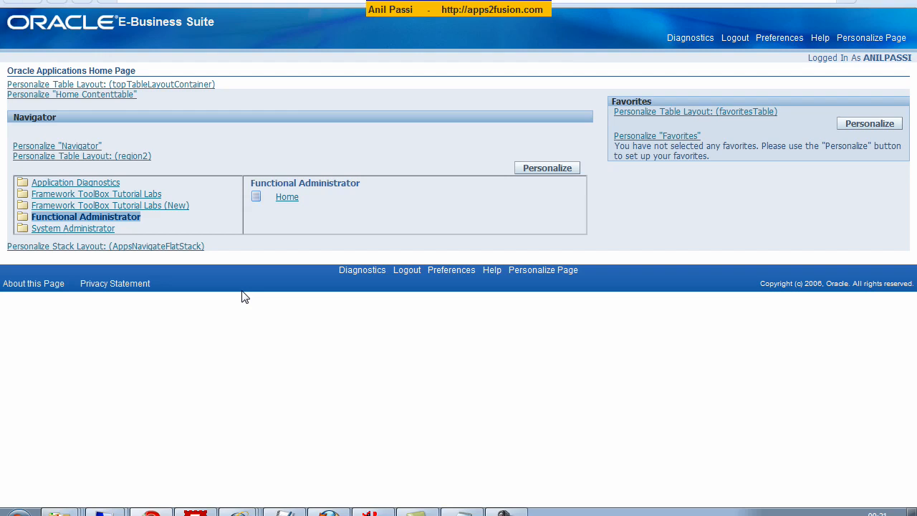
pyautogui.click(109, 205)
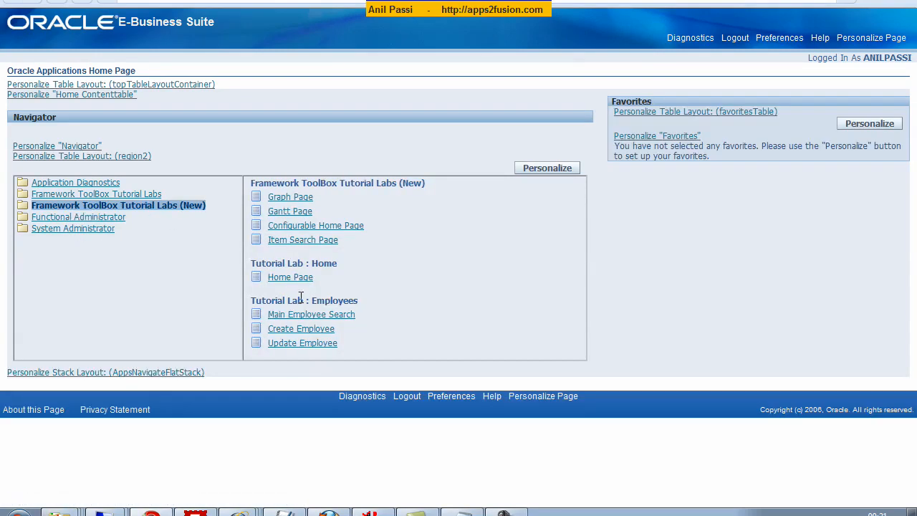
# Search employee number 2 on Main Employee Search, now showing Personalize links.
pyautogui.click(300, 328)
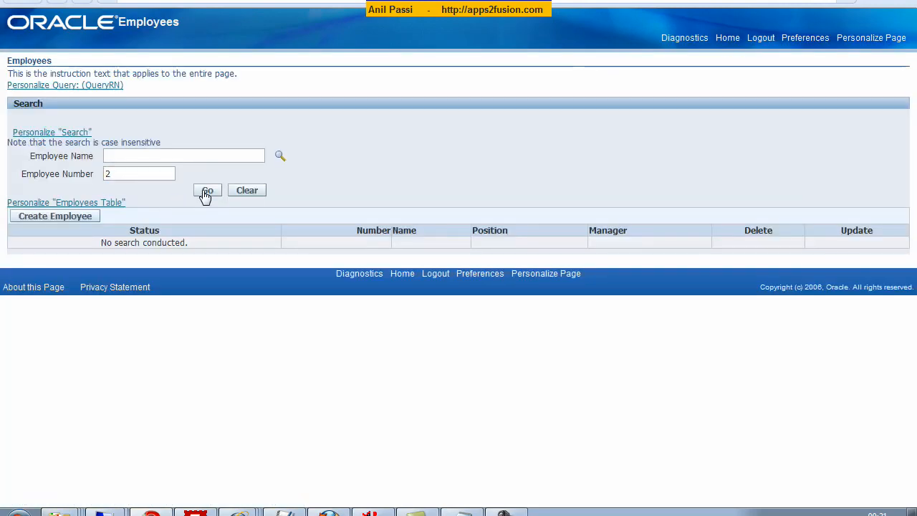
pyautogui.click(206, 189)
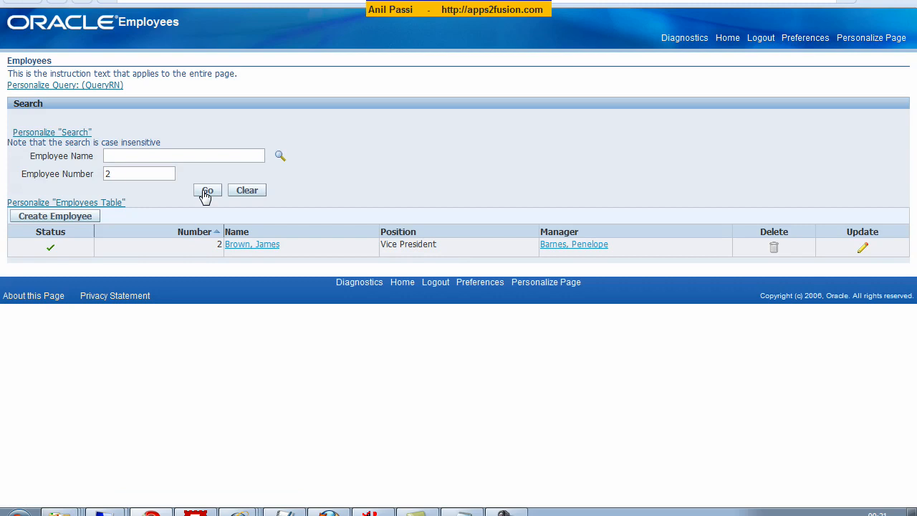
pyautogui.moveTo(779, 282)
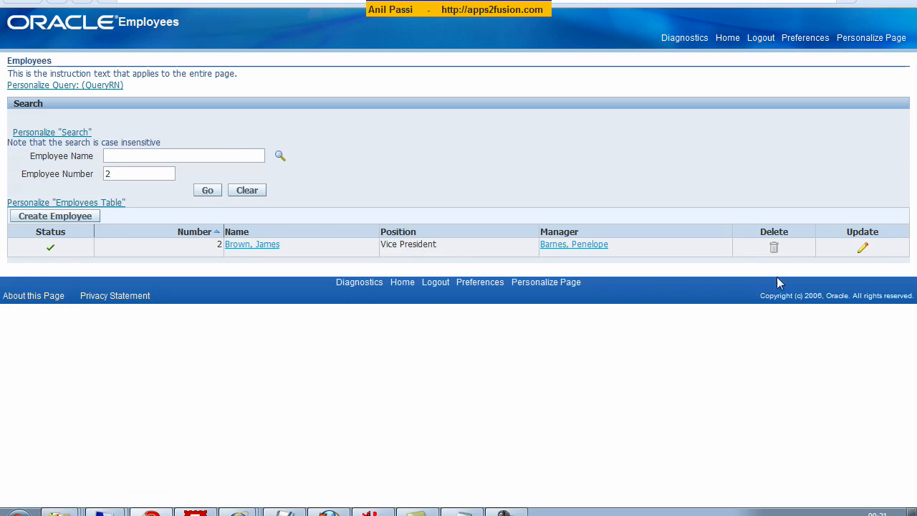